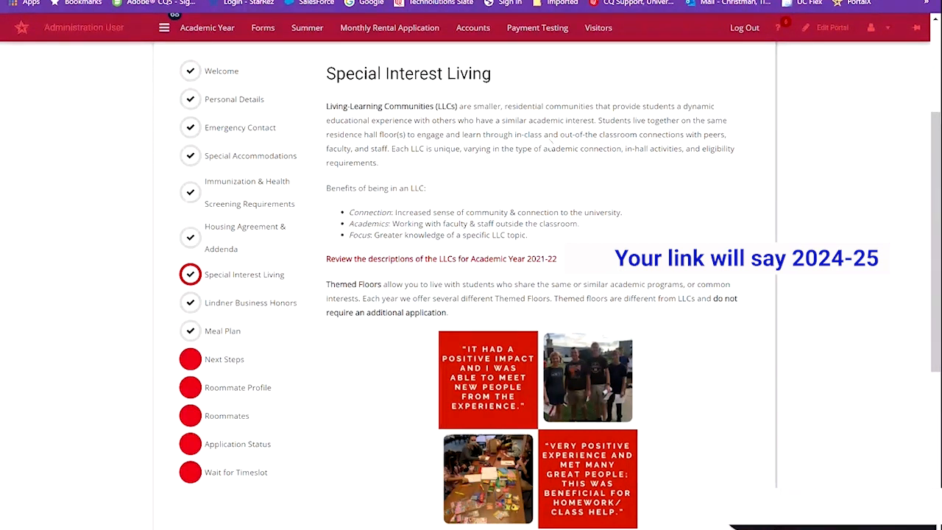
{"action": "mouse_move", "coordinate": [553, 175]}
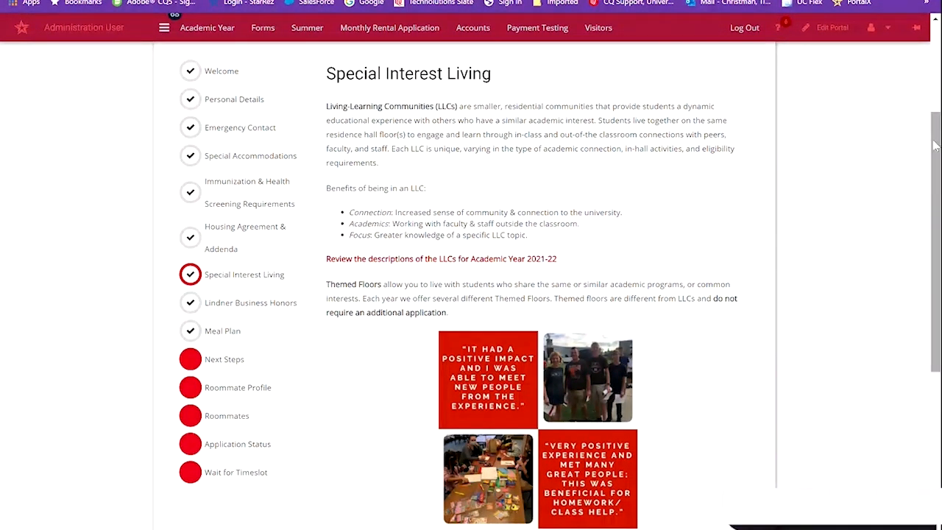
Step: Save & Continue the Lindner Business Honors LLC selection, advancing to its application page
{"action": "scroll", "scroll_direction": "down", "scroll_amount": 3}
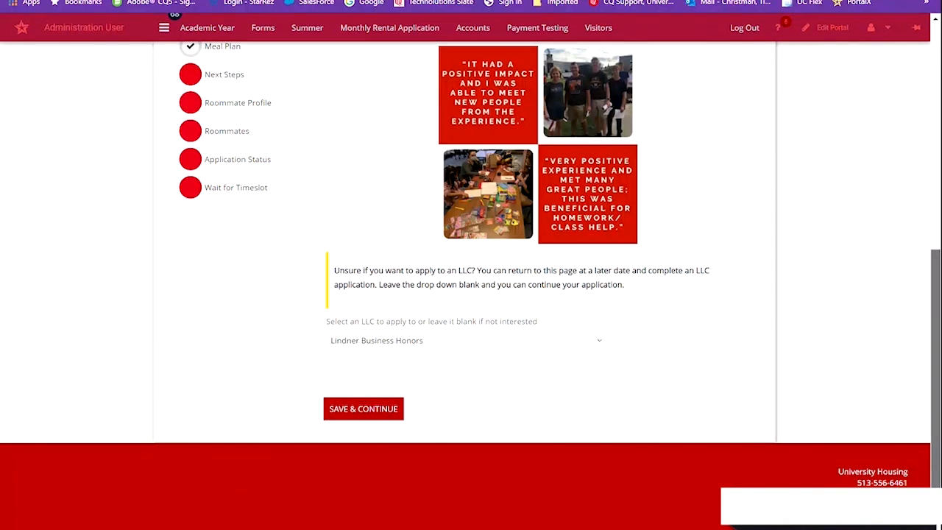
{"action": "mouse_move", "coordinate": [399, 401]}
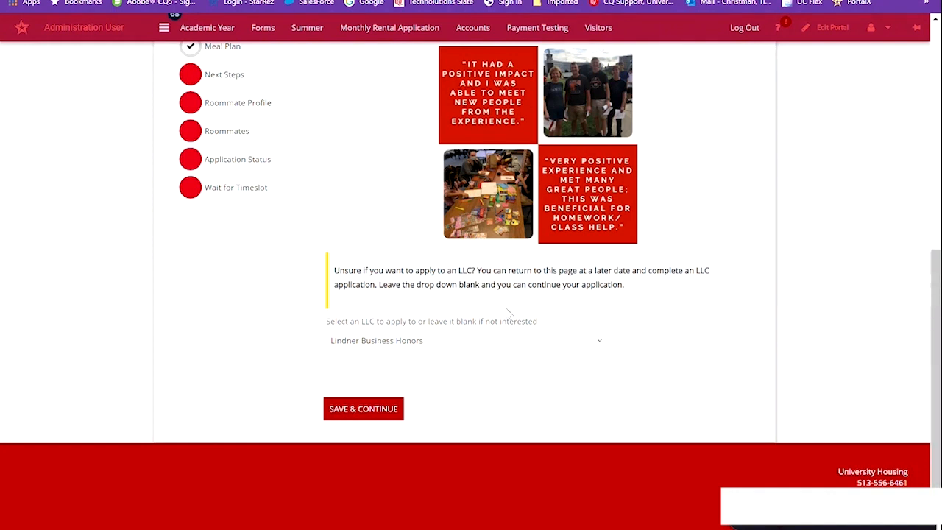
{"action": "mouse_move", "coordinate": [674, 283]}
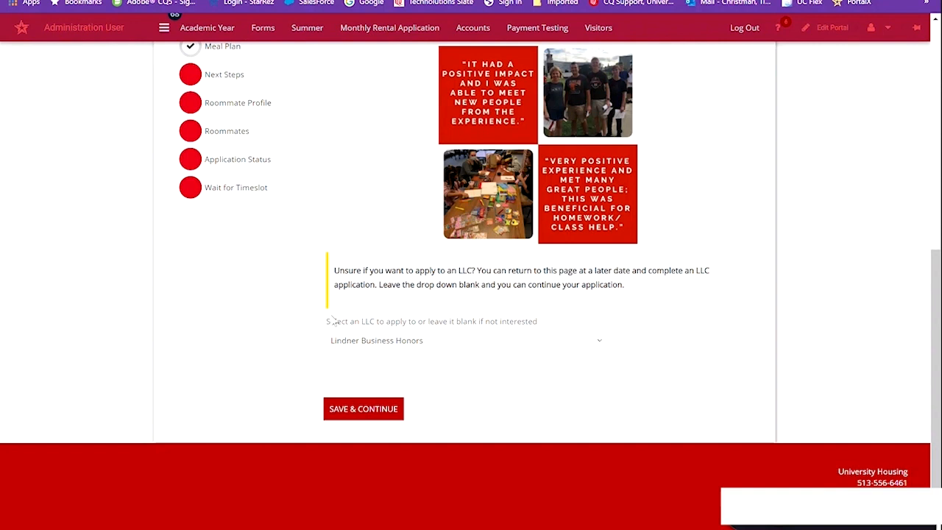
{"action": "mouse_move", "coordinate": [445, 297]}
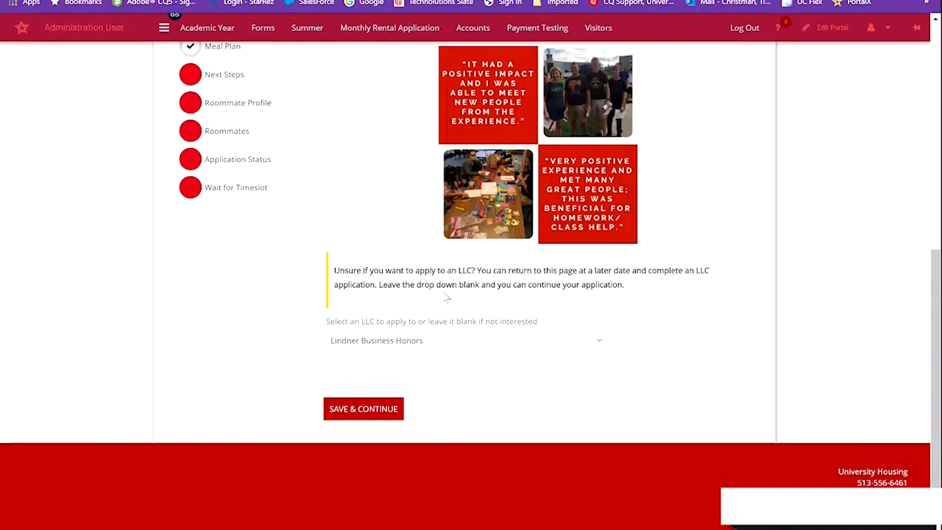
{"action": "mouse_move", "coordinate": [586, 302]}
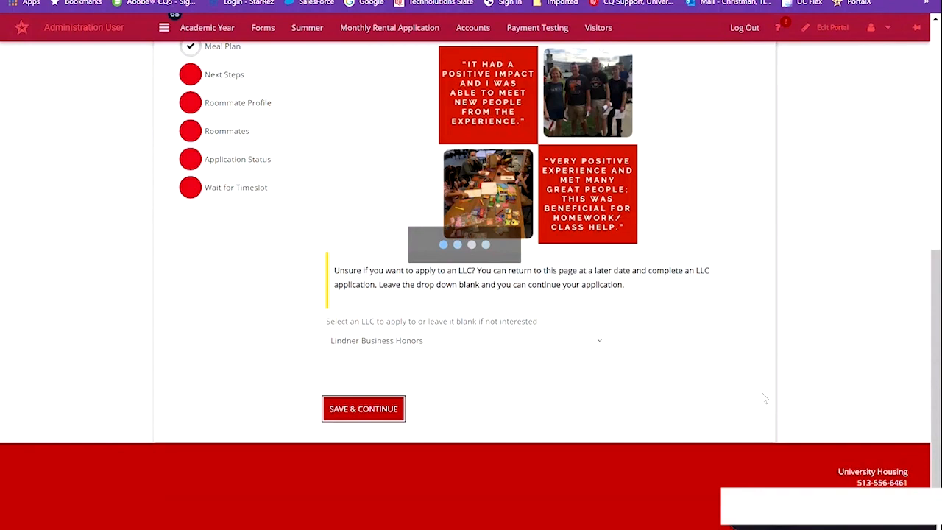
{"action": "left_click", "coordinate": [363, 409]}
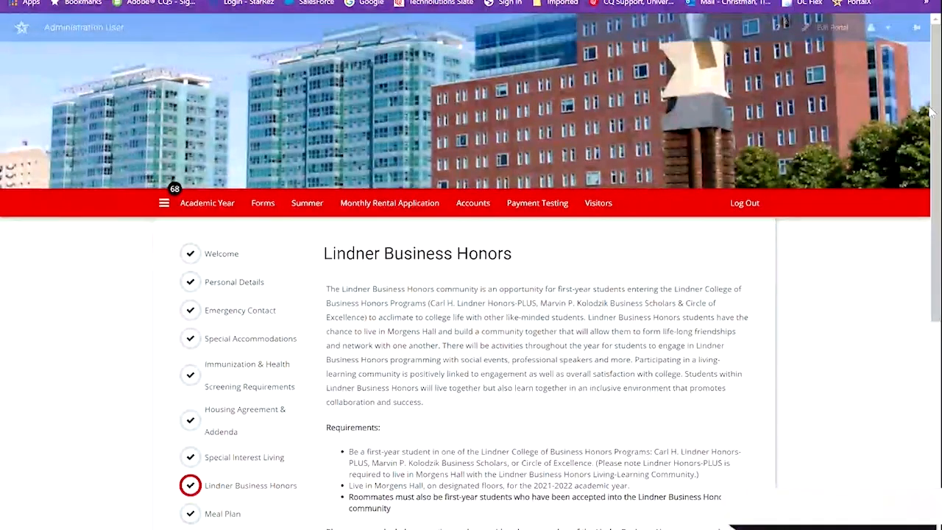
{"action": "scroll", "scroll_direction": "down", "scroll_amount": 3}
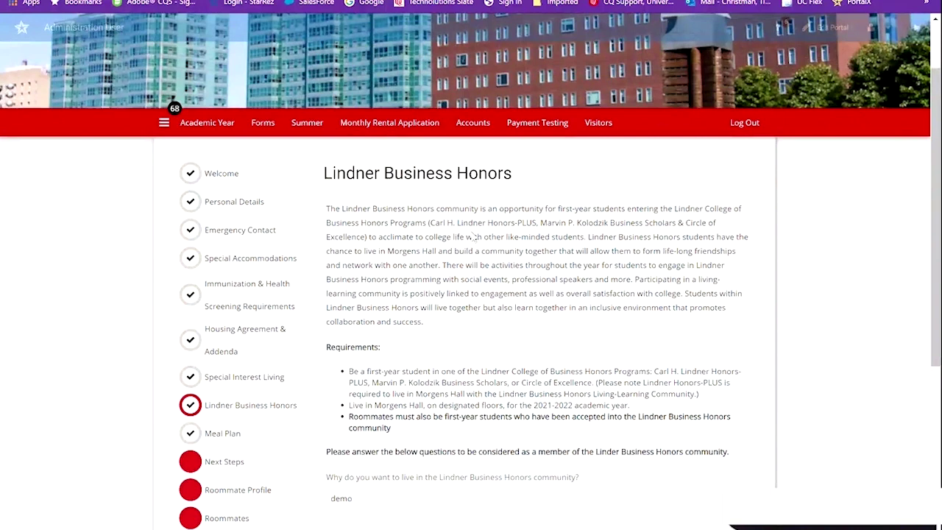
{"action": "mouse_move", "coordinate": [208, 159]}
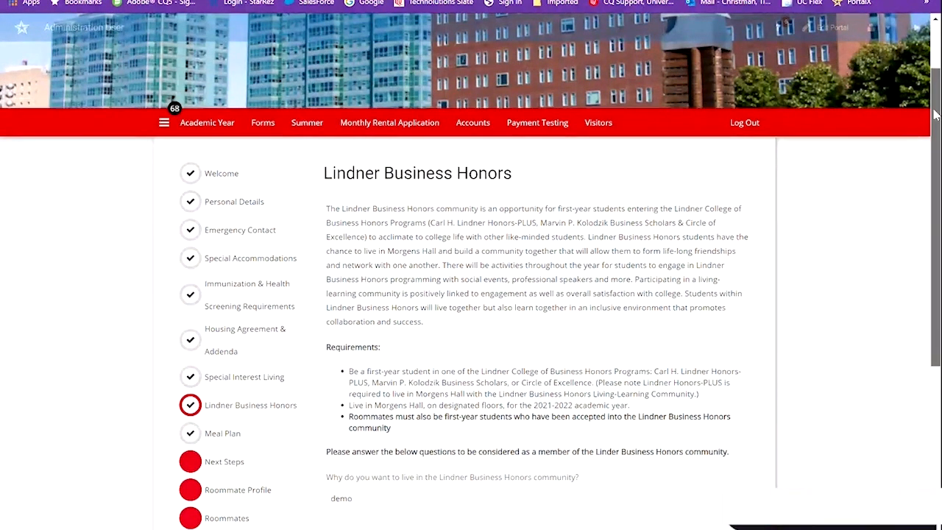
{"action": "scroll", "scroll_direction": "down", "scroll_amount": 3}
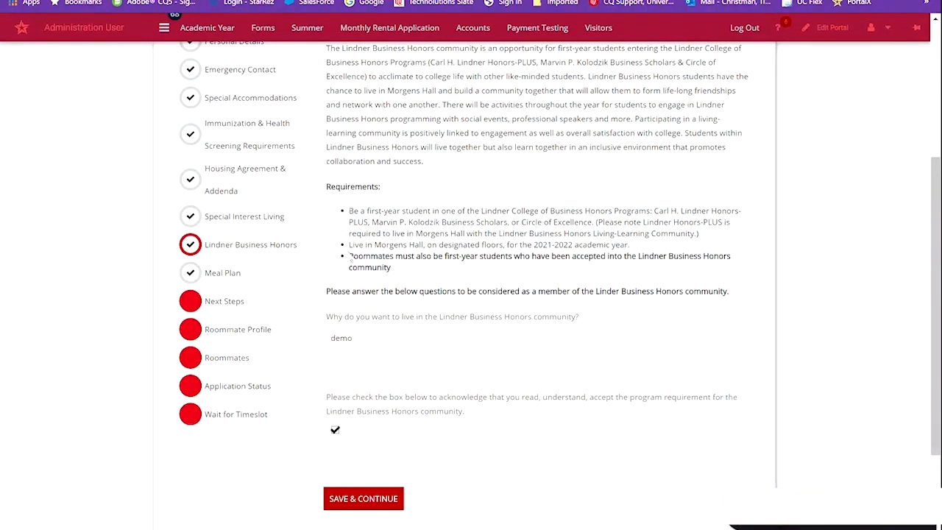
{"action": "left_click", "coordinate": [386, 350]}
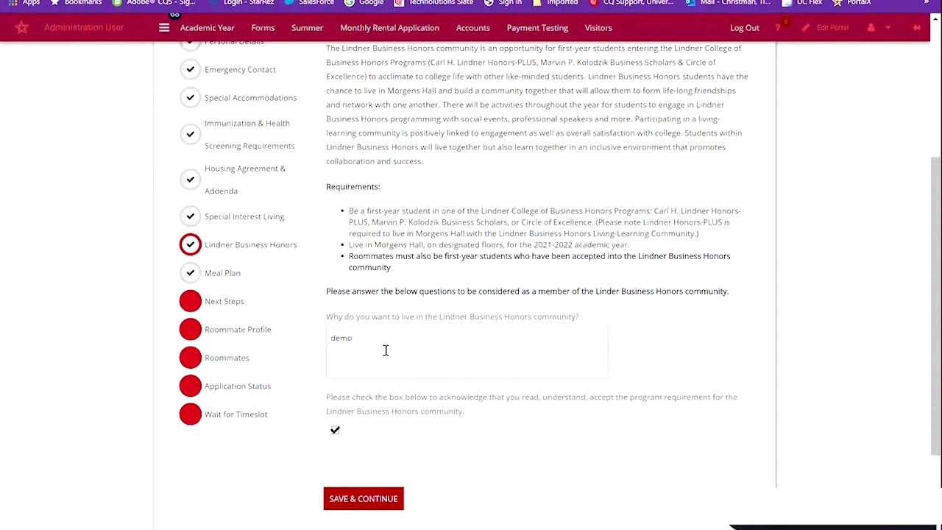
{"action": "mouse_move", "coordinate": [389, 346]}
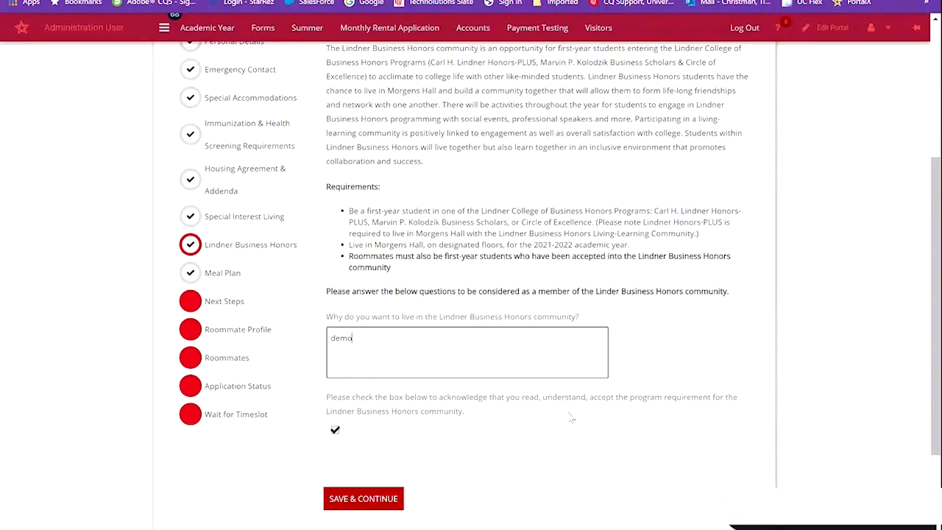
{"action": "mouse_move", "coordinate": [336, 435]}
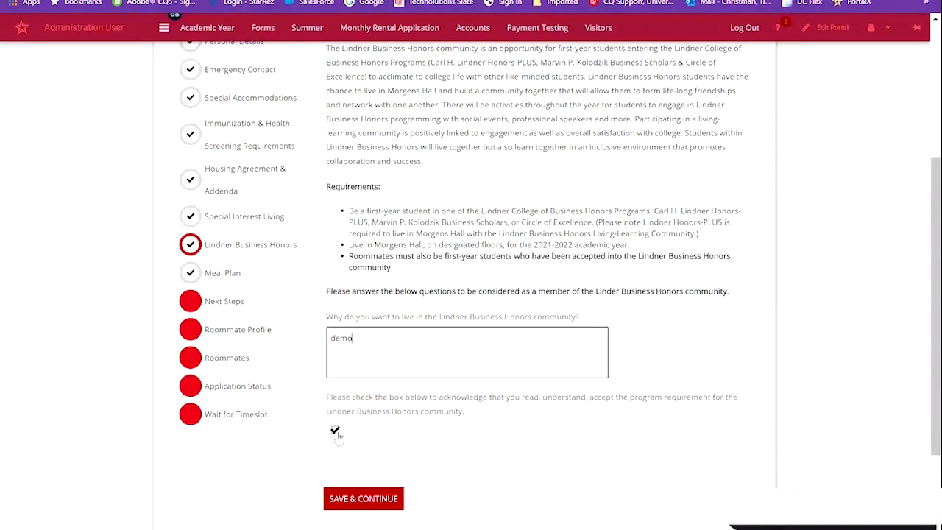
{"action": "mouse_move", "coordinate": [364, 497]}
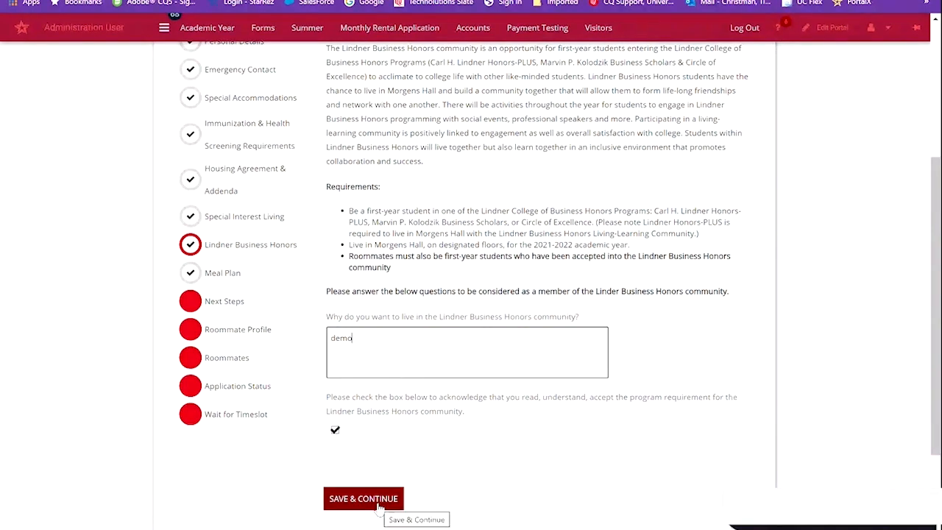